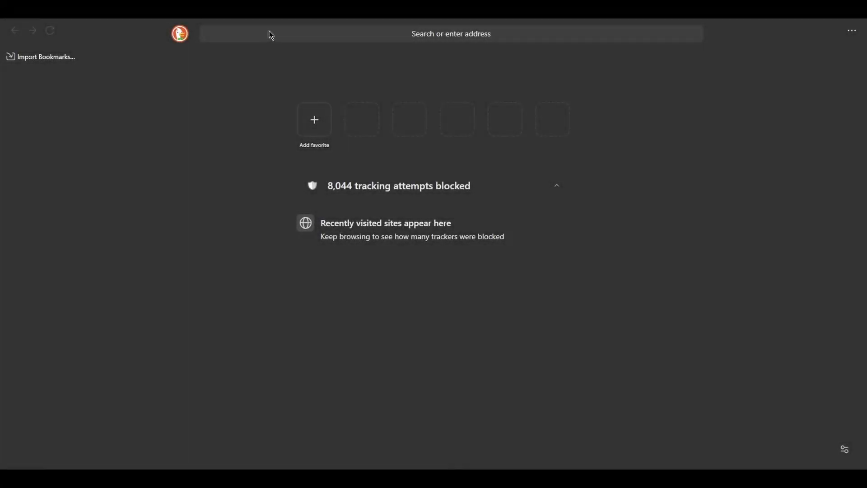
# Reach the Bloxstrap GitHub repository by entering 'blox' in the address bar
pyautogui.write('blox')
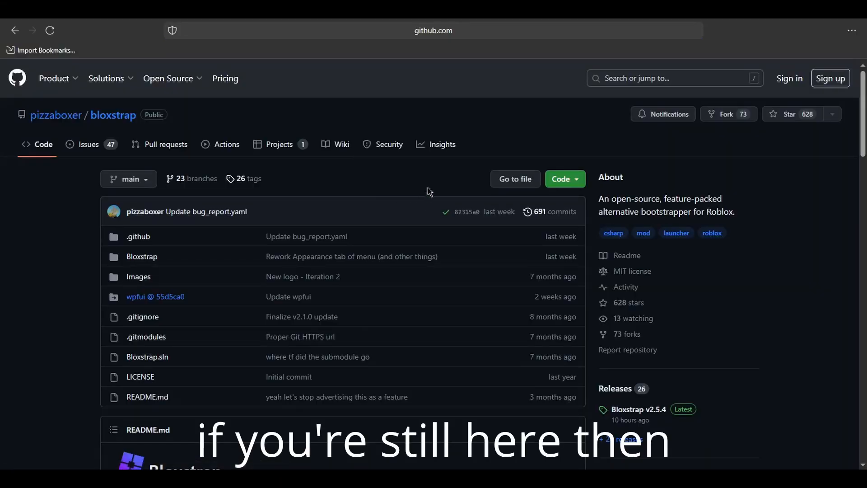
# Go from the README to the latest Bloxstrap release page
pyautogui.scroll(-3)
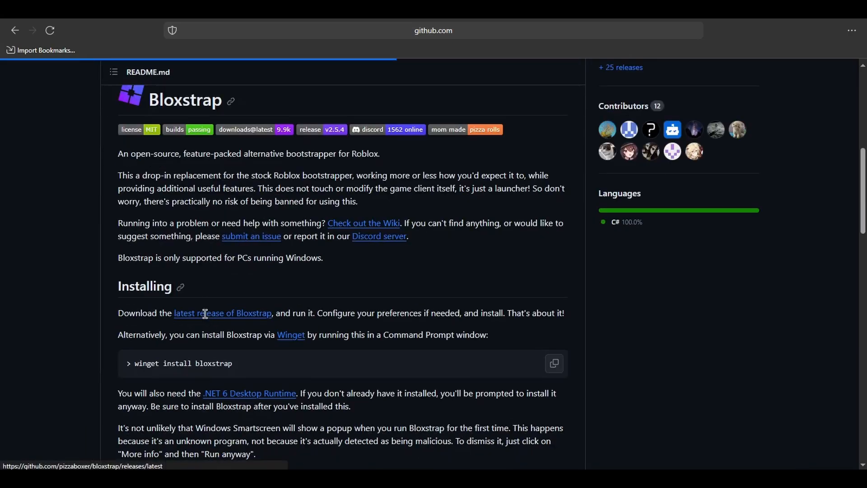
pyautogui.click(222, 313)
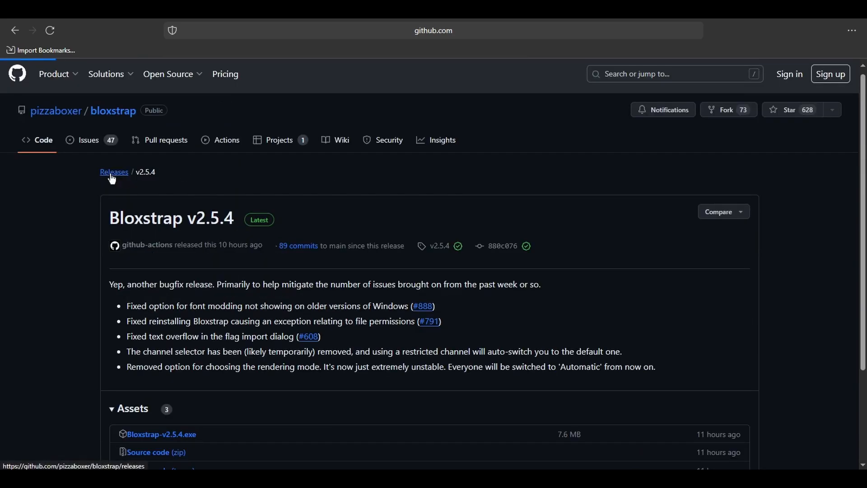
# Download Bloxstrap-v2.5.3.exe from the release Assets and keep it despite the warning
pyautogui.scroll(-3)
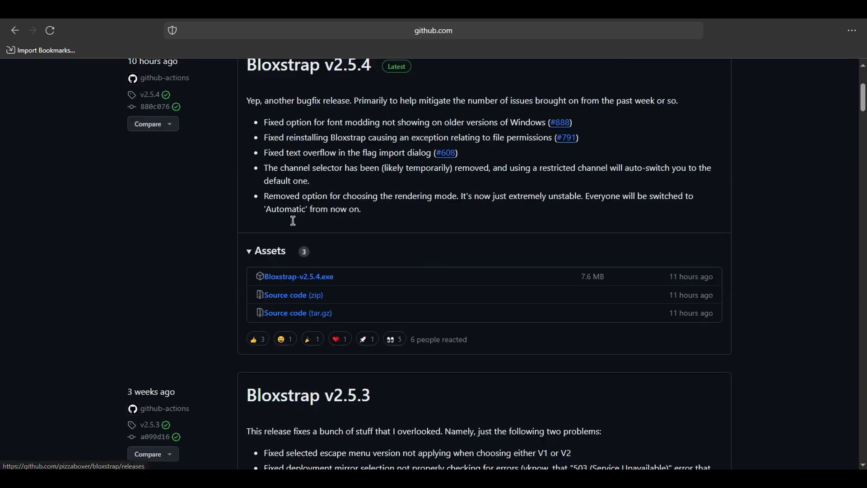
pyautogui.scroll(-3)
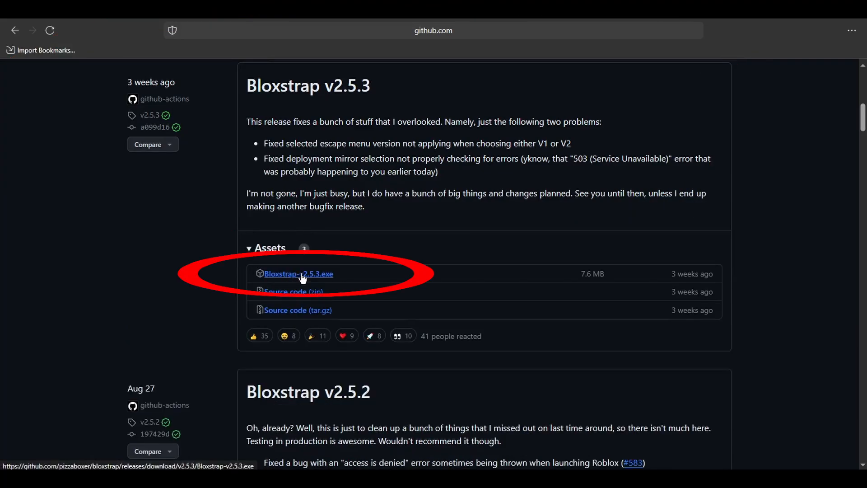
pyautogui.click(299, 274)
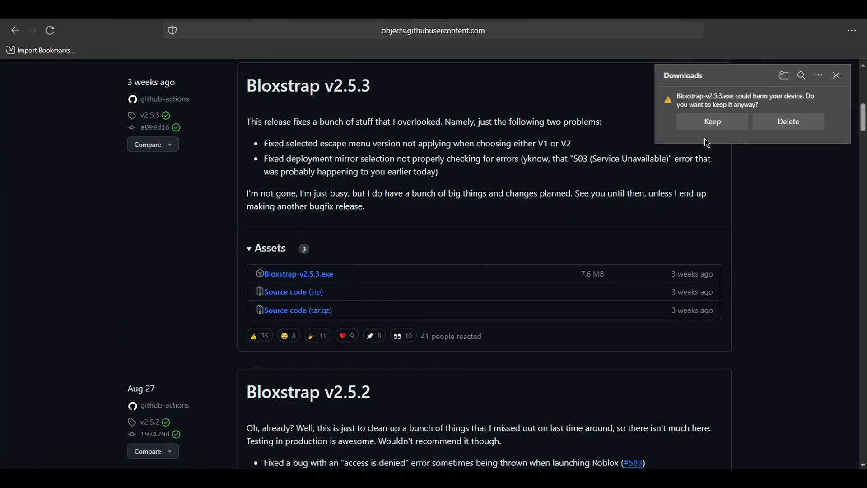
pyautogui.click(711, 121)
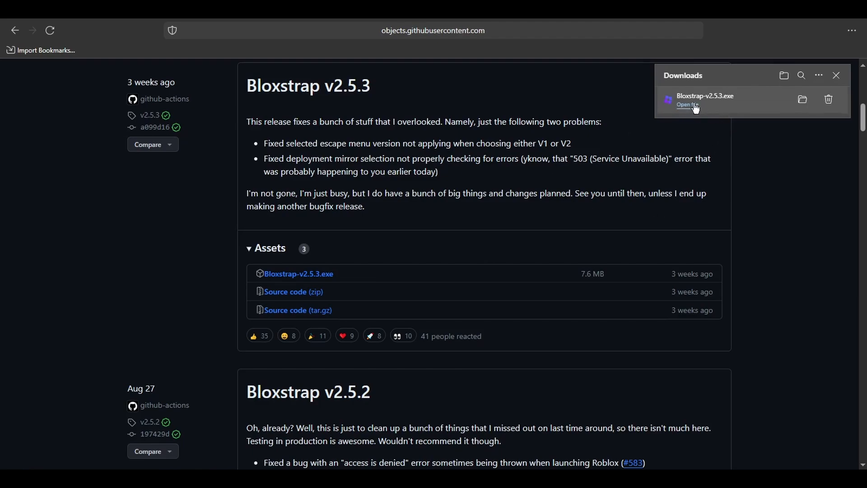
# Run the installer with activity tracking switched off and install Bloxstrap
pyautogui.click(686, 104)
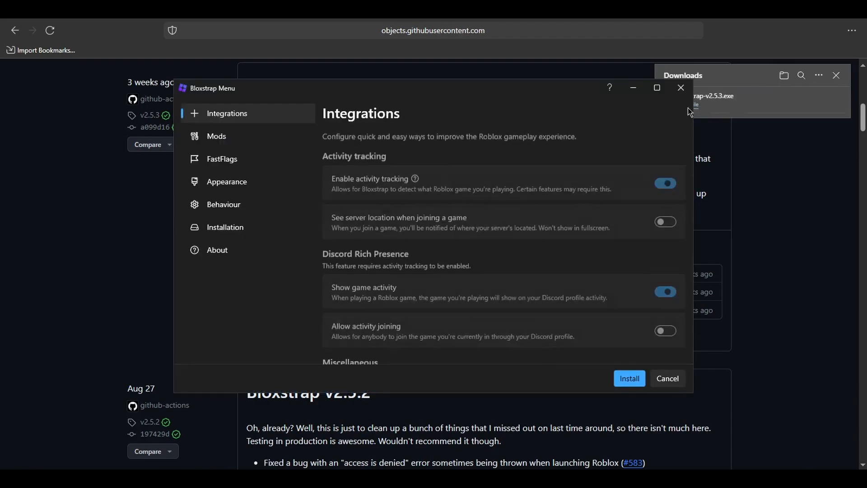
pyautogui.click(665, 184)
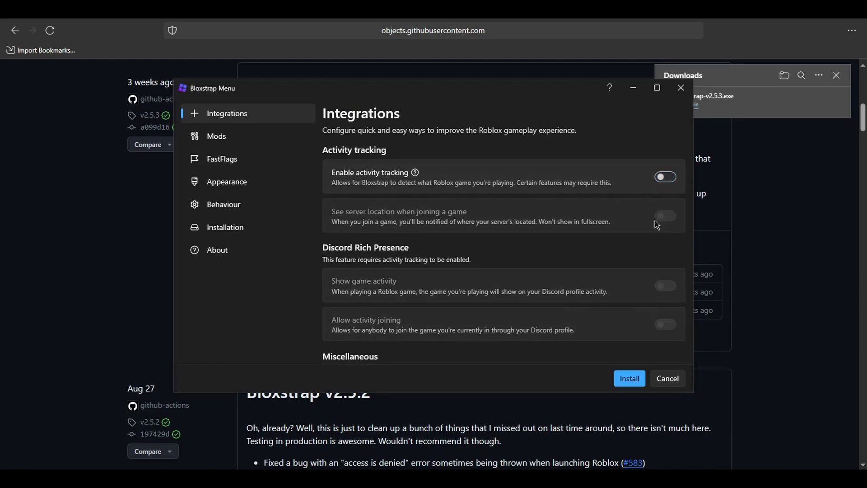
pyautogui.scroll(-3)
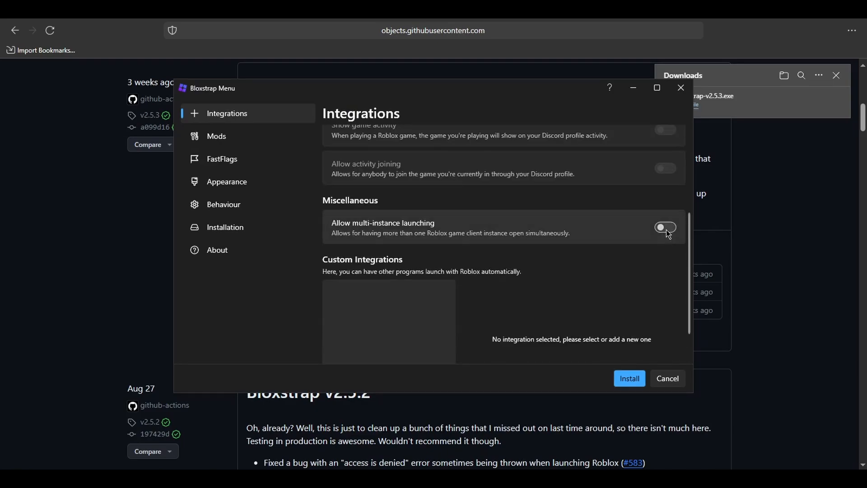
pyautogui.click(629, 378)
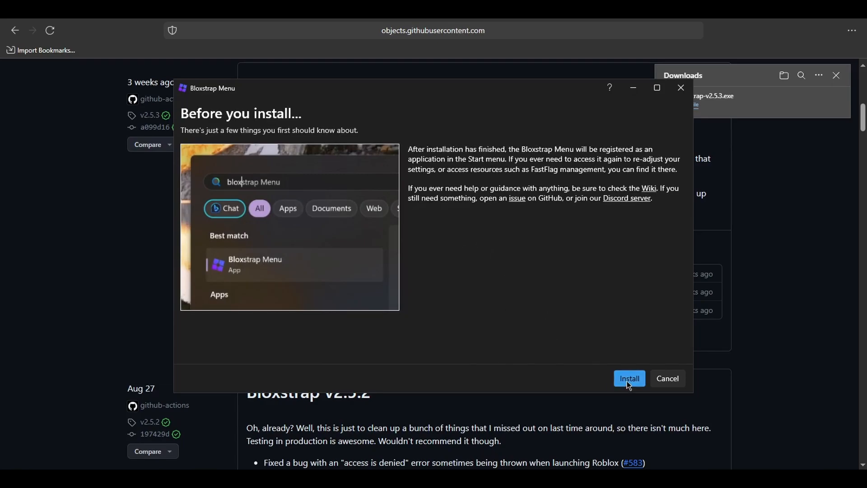
pyautogui.click(629, 379)
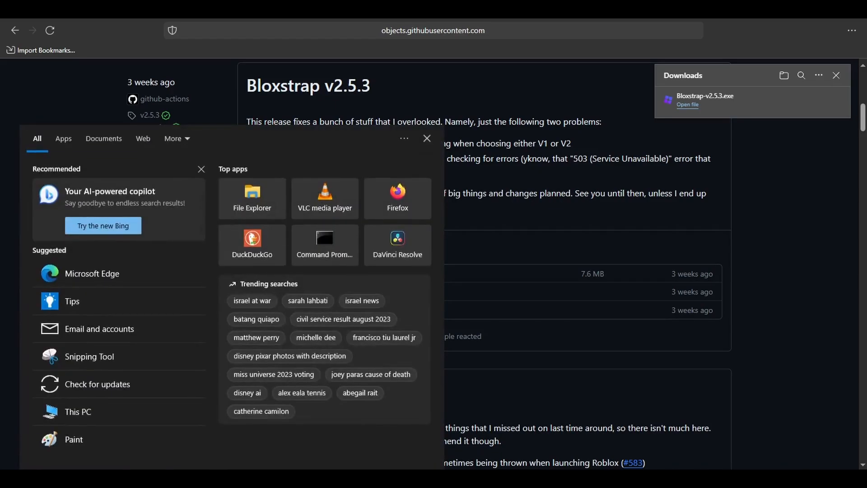
# Launch the installed Bloxstrap Menu from Start search for 'bloxstra'
pyautogui.write('bloxstra')
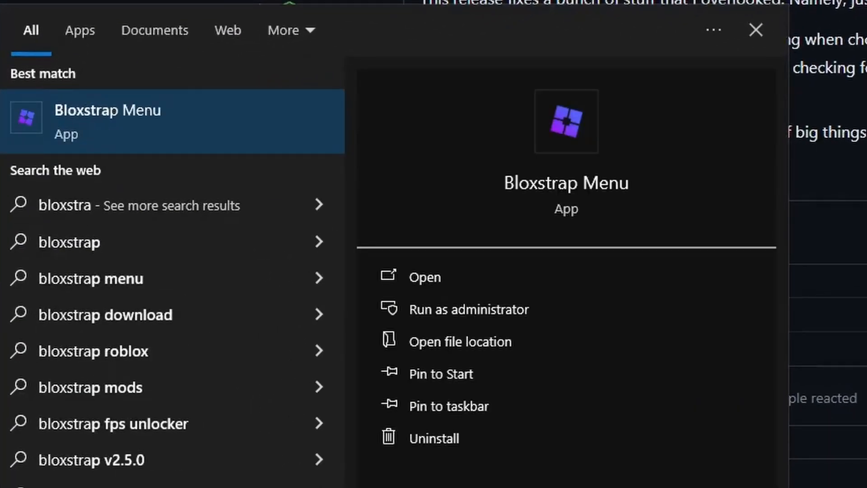
pyautogui.click(424, 277)
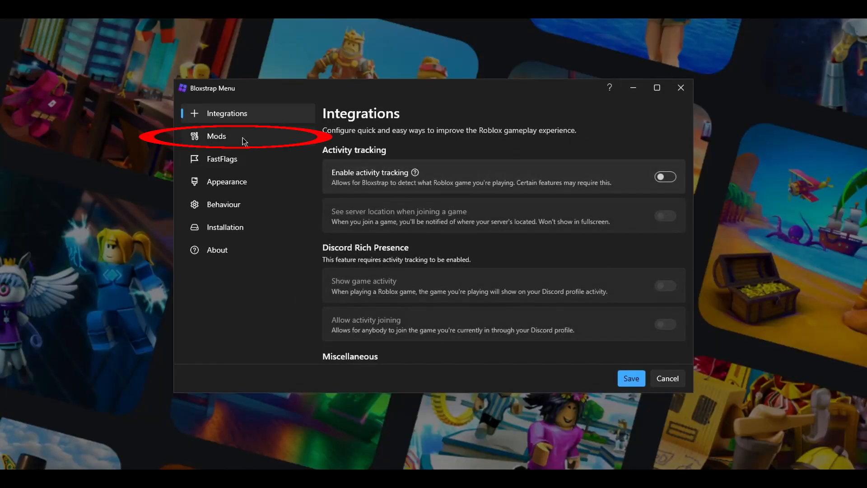
# In Mods, apply a custom in-game font by selecting a font file
pyautogui.click(215, 136)
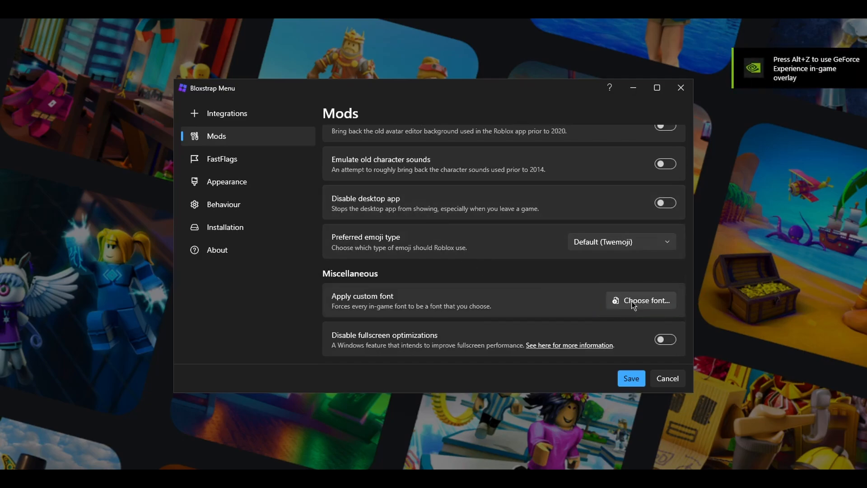
pyautogui.click(643, 300)
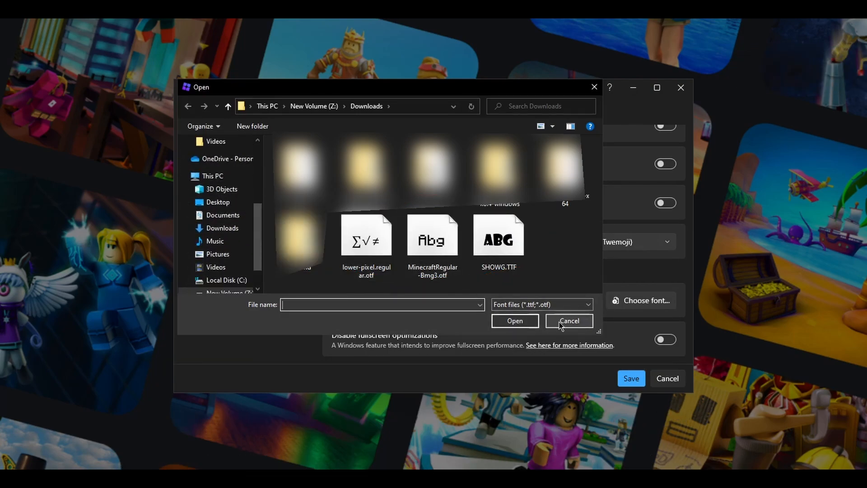
pyautogui.click(568, 320)
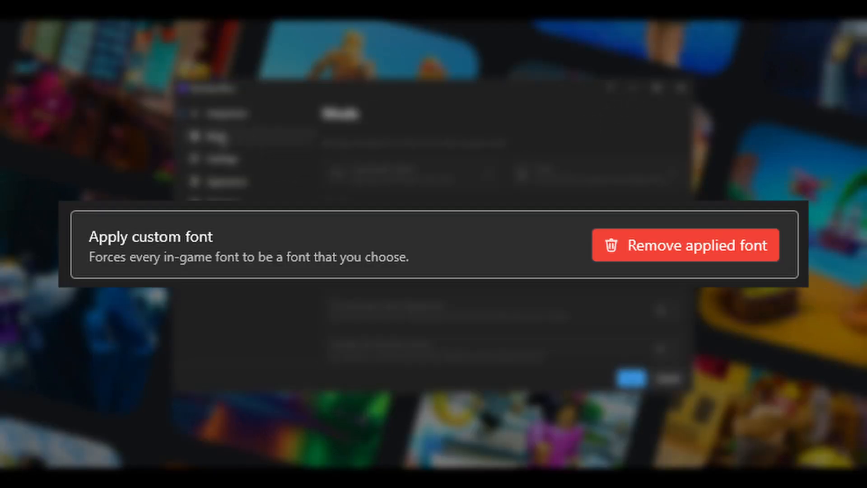